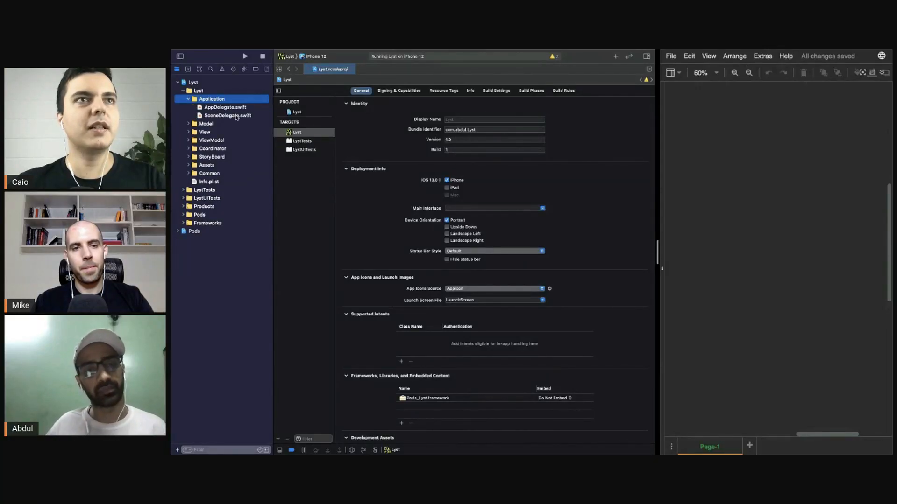
# - Open SceneDelegate.swift from Lyst > Application and scroll through its scene setup code
pyautogui.click(227, 115)
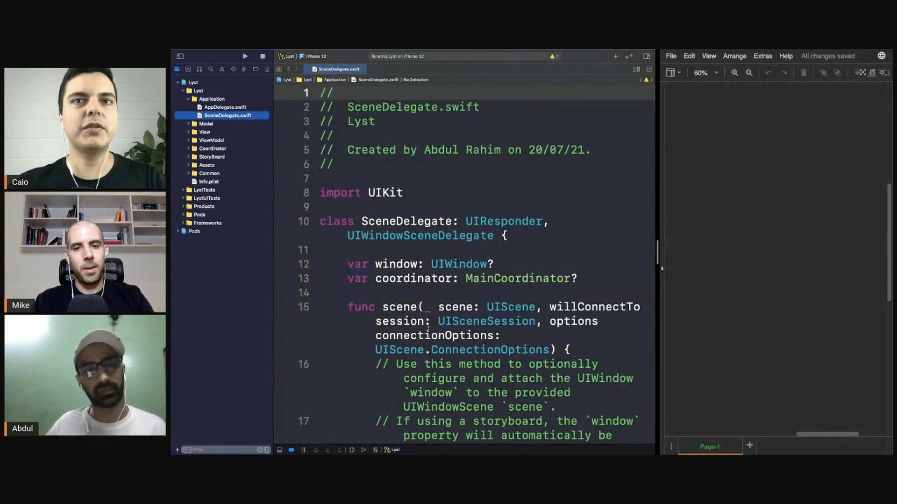
pyautogui.scroll(-3)
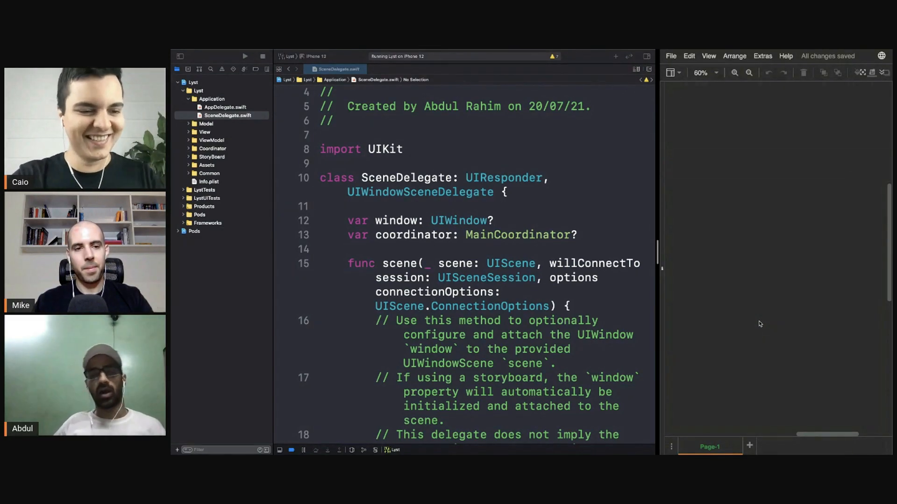
pyautogui.click(466, 320)
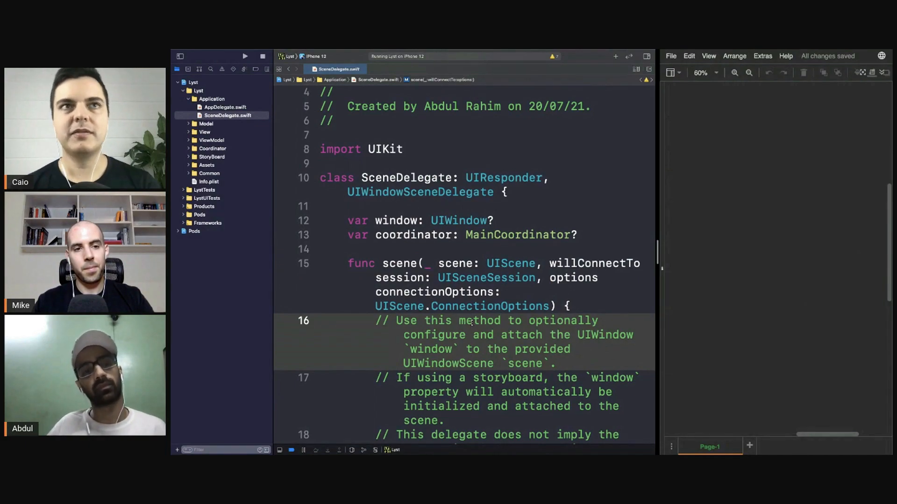
pyautogui.click(499, 320)
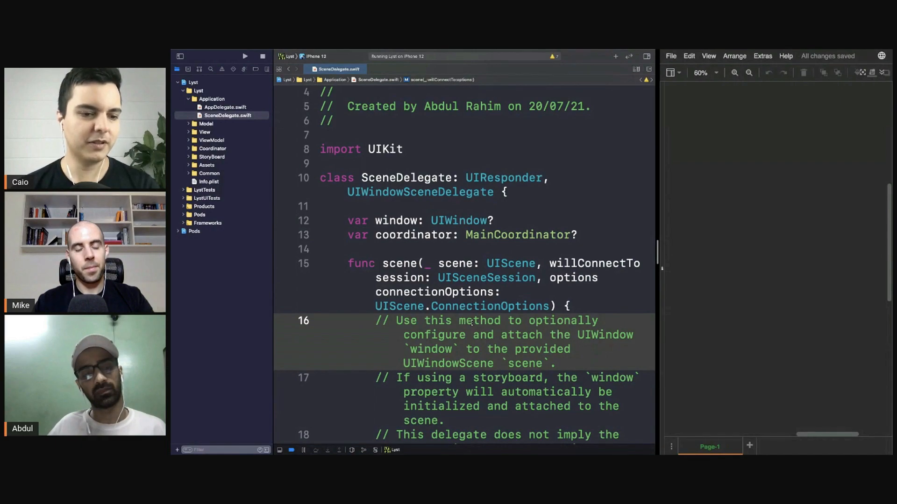
pyautogui.click(500, 321)
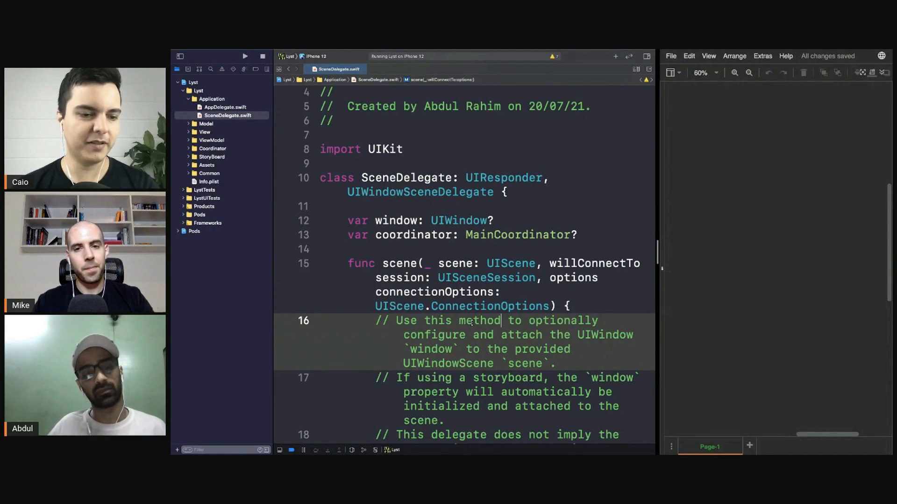